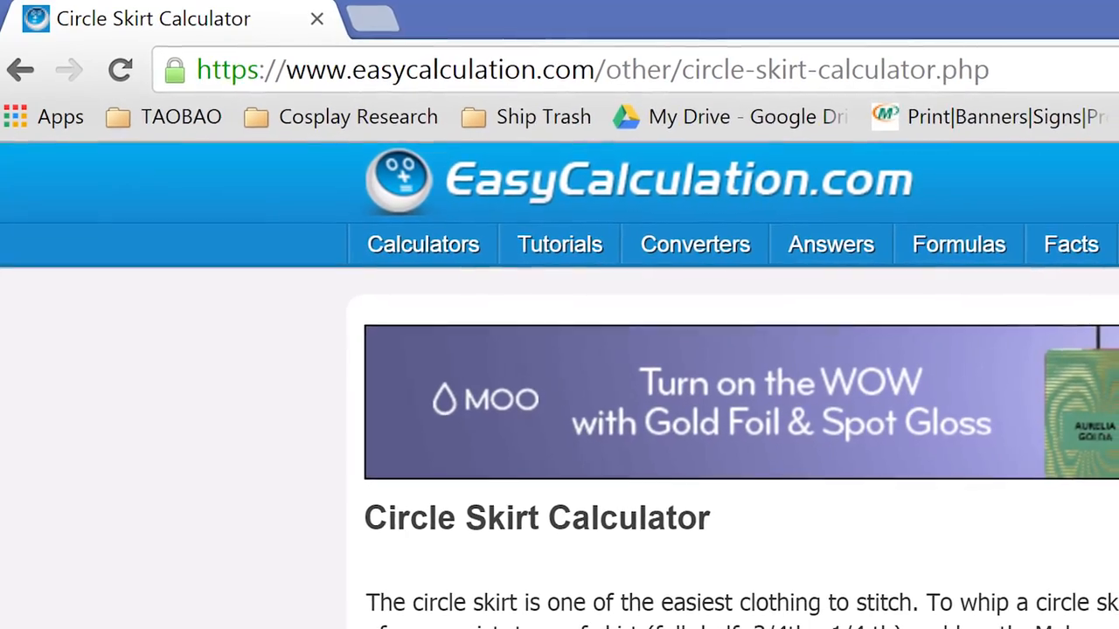
scroll("down", 3)
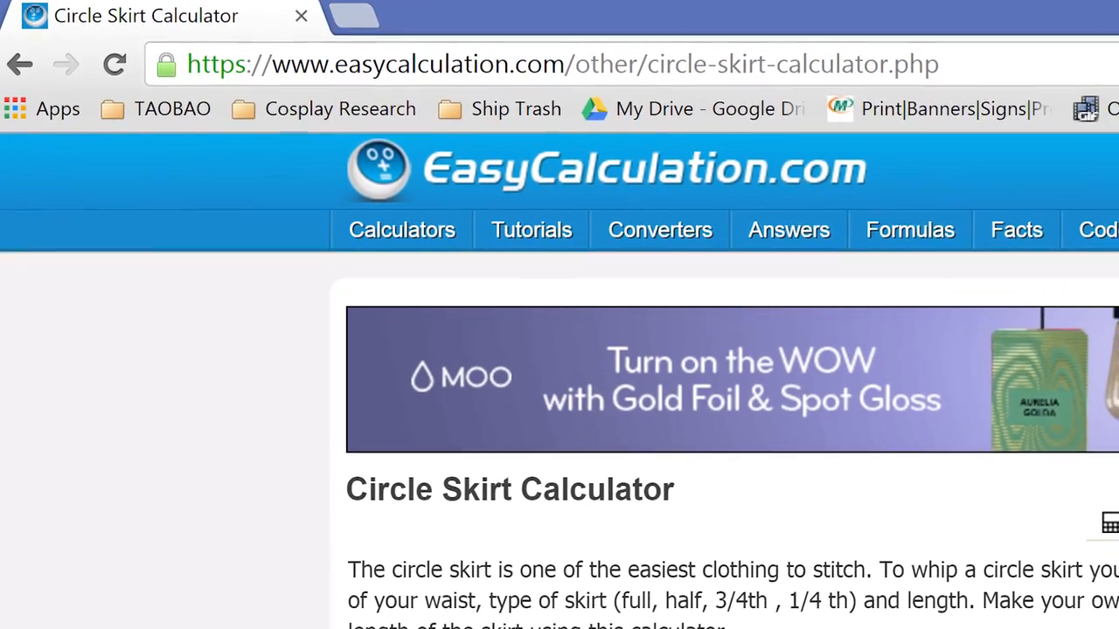
scroll("down", 3)
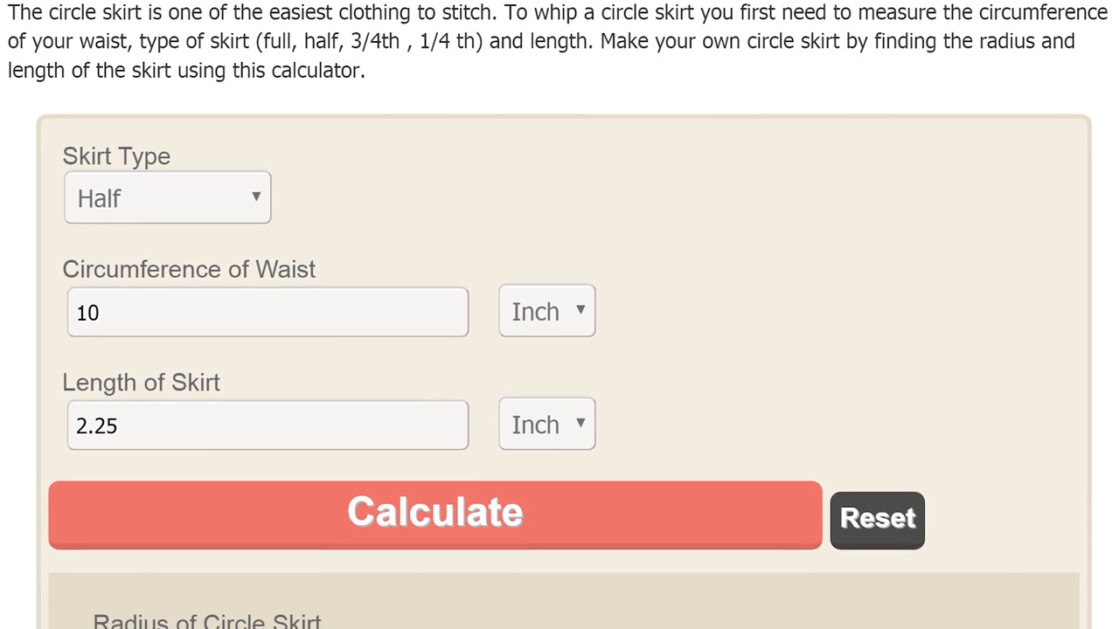
scroll("down", 3)
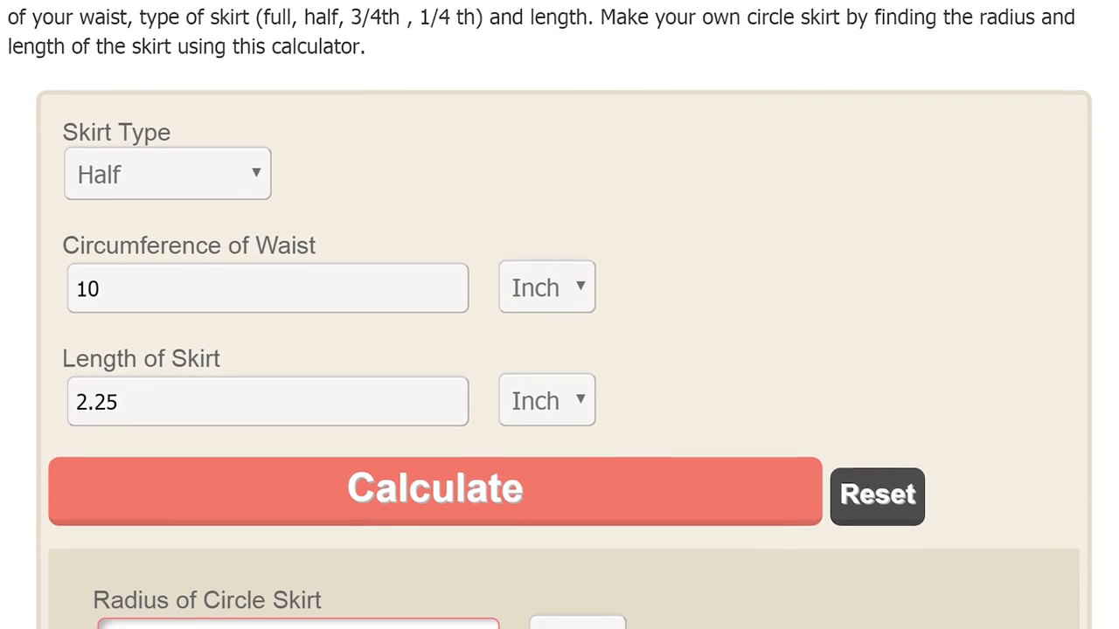